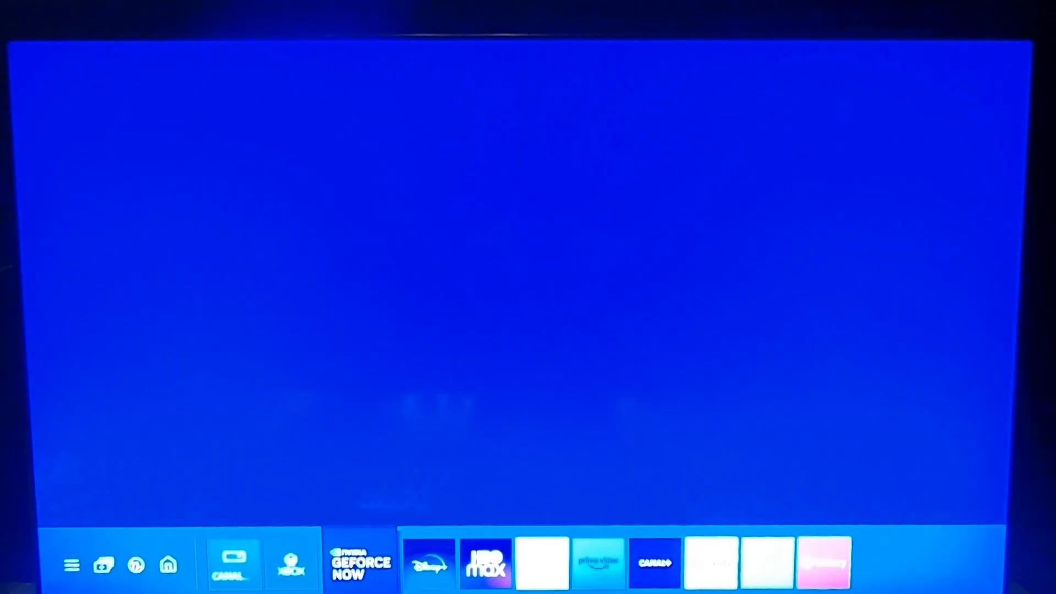
Launch GeForce NOW from the Smart Hub app bar so its Games page appears.
left_click(350, 565)
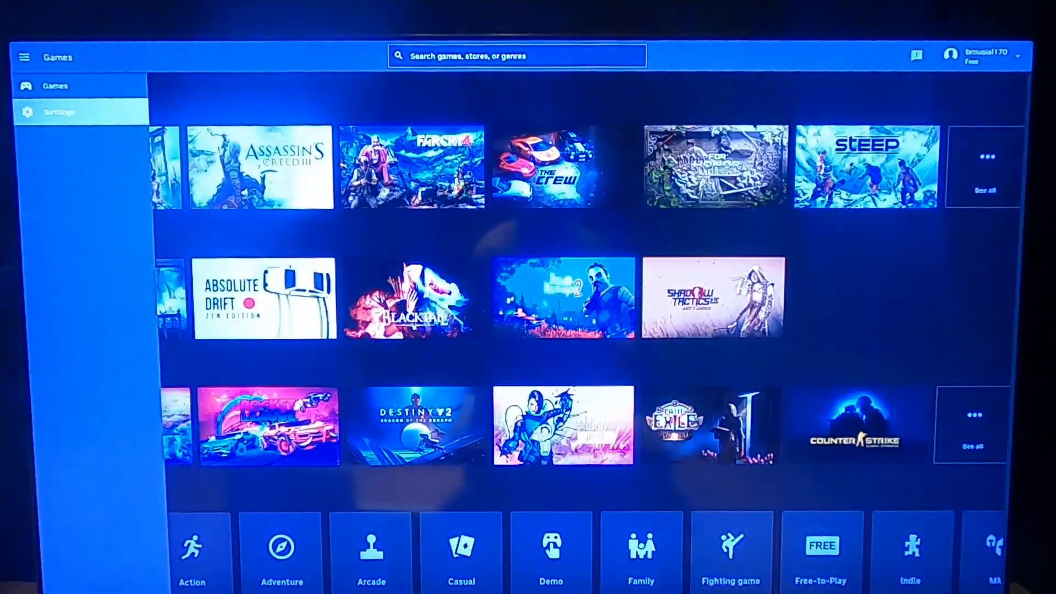
Go to Settings, where Ubisoft (16 games synced), Epic Games and Steam connections are listed.
left_click(59, 112)
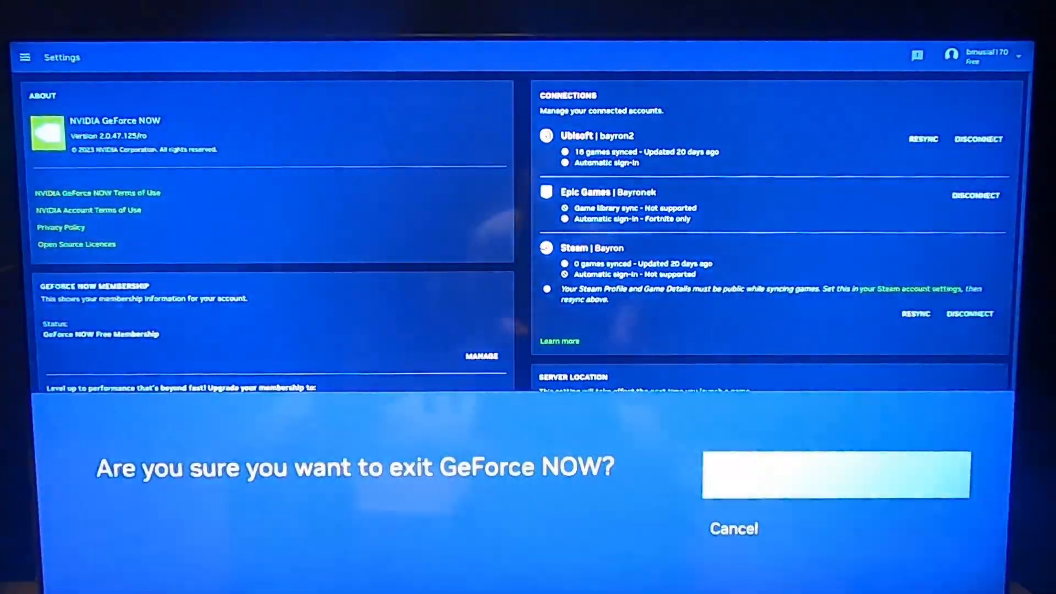
Cancel the exit prompt and browse the Genre row on the Games page with My Library filled.
left_click(734, 529)
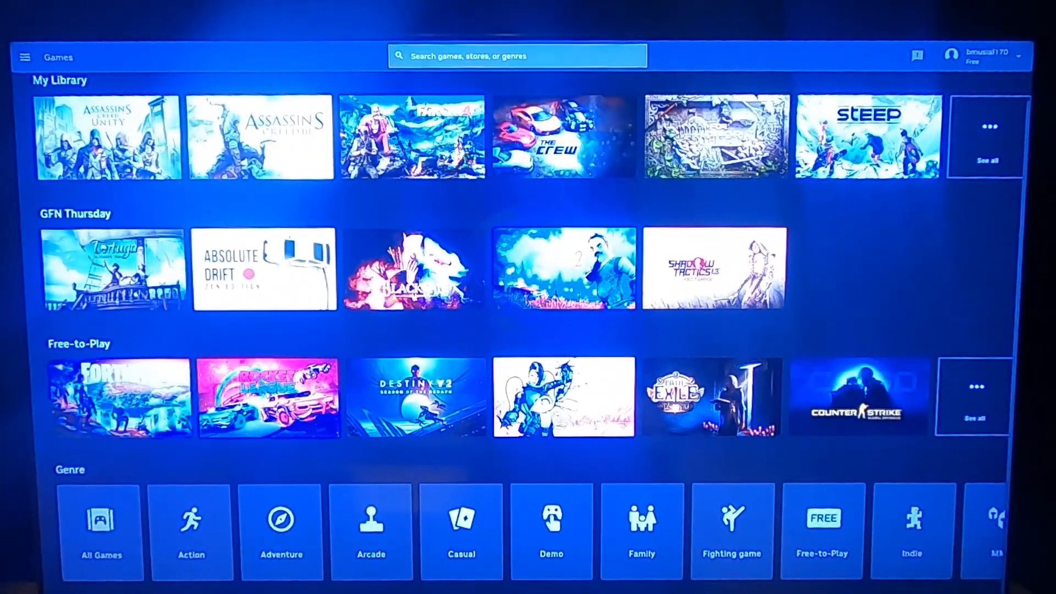
left_click(462, 532)
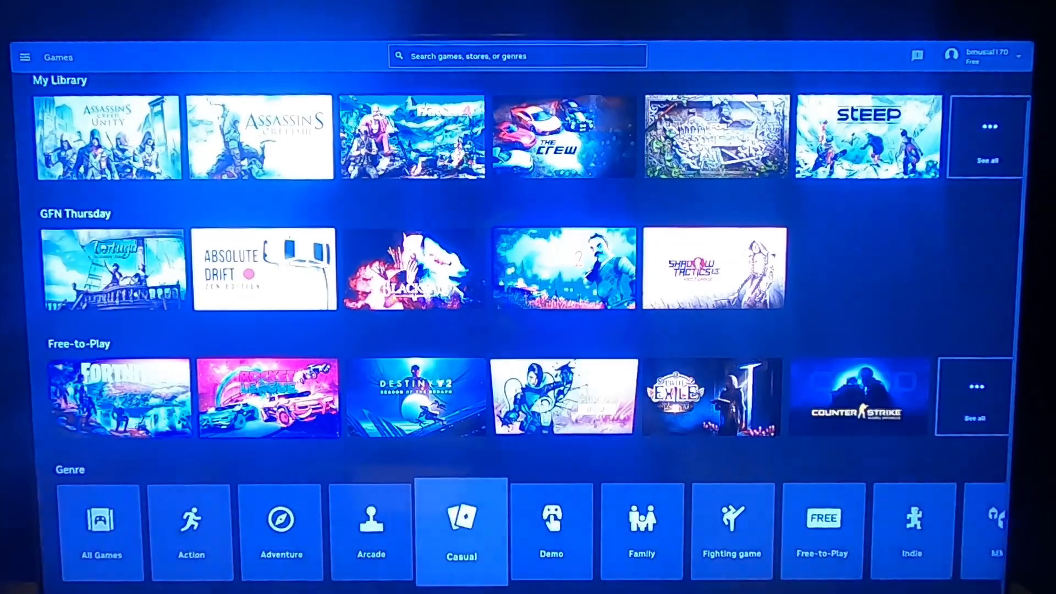
left_click(732, 531)
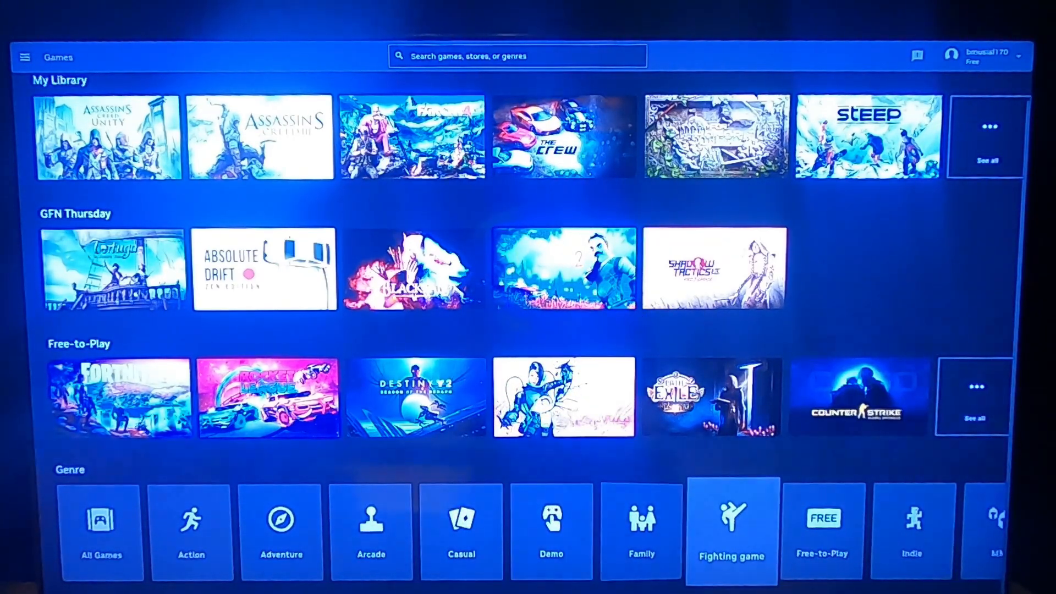